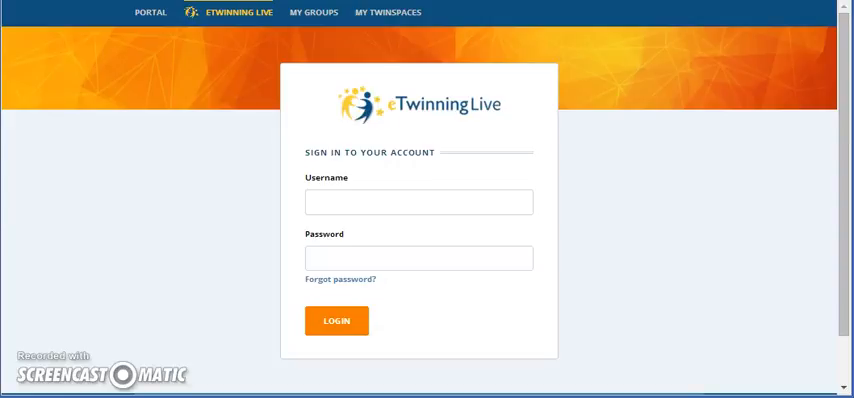
Step: Sign in to eTwinning Live, retrying after the failed first login
left_click(418, 202)
type("Δανάη")
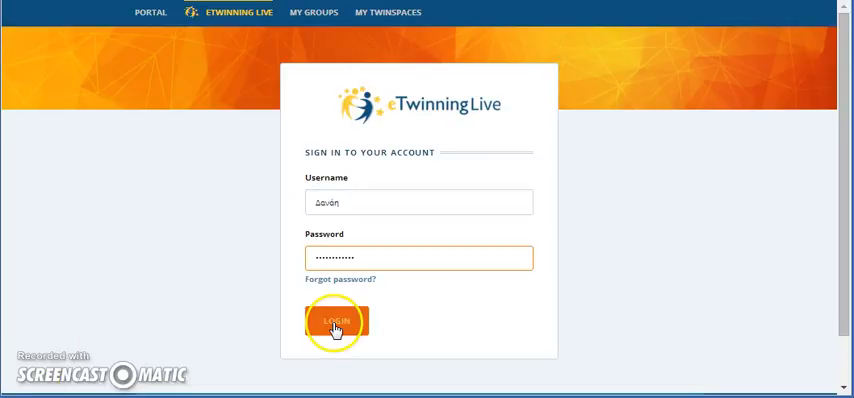
left_click(336, 322)
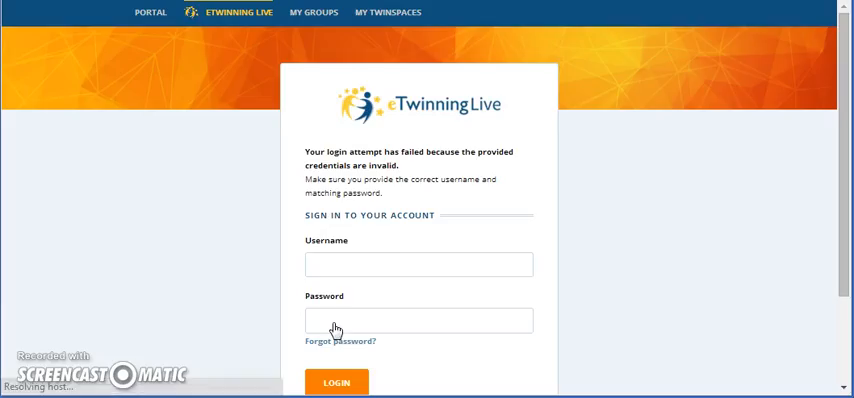
left_click(336, 382)
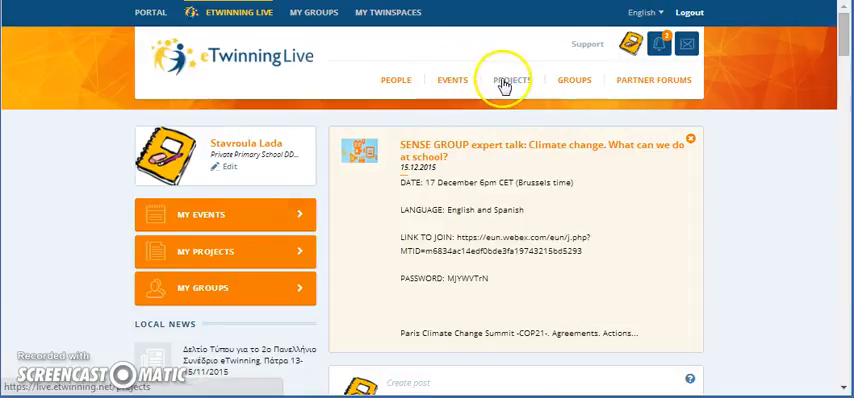
Step: Go to Projects and open the Travelling Museum TwinSpace
left_click(510, 80)
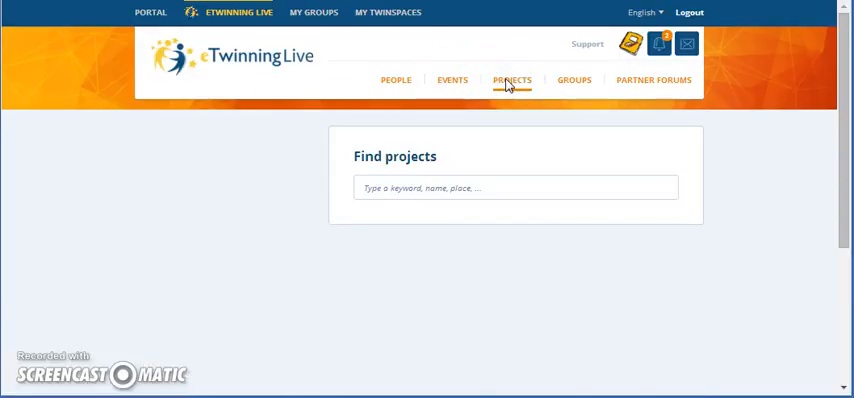
left_click(511, 80)
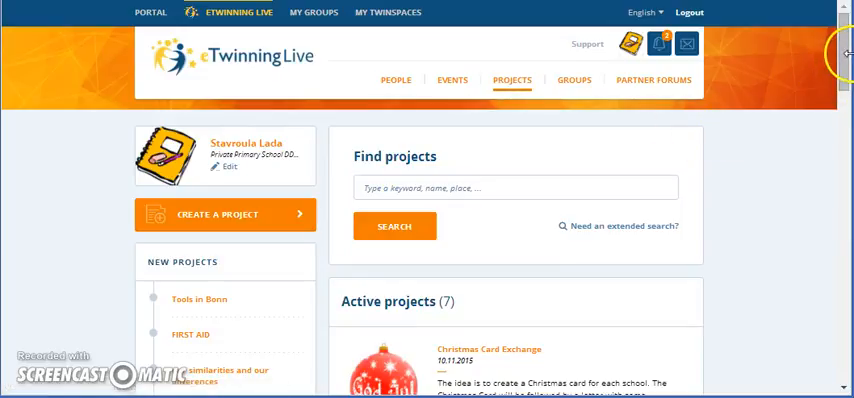
scroll("down", 3)
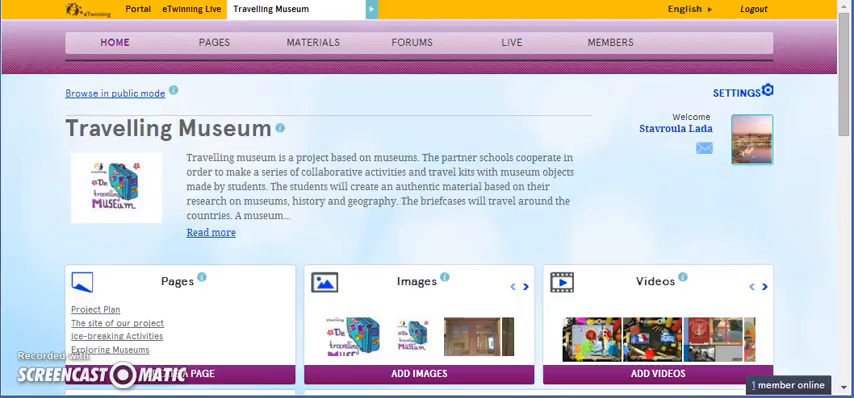
mouse_move(368, 63)
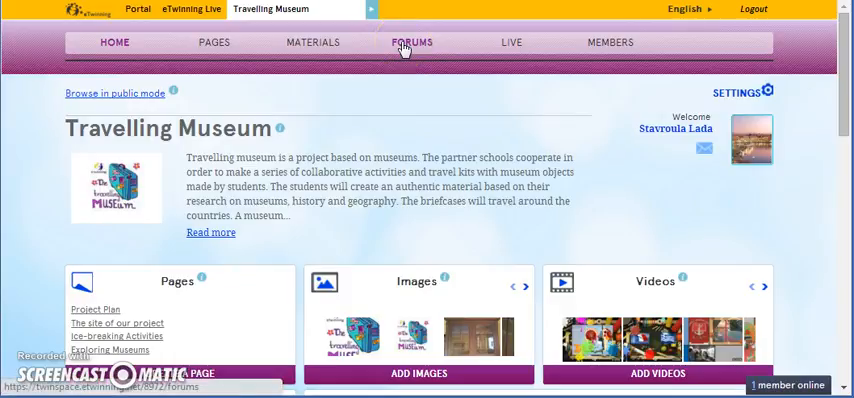
Step: Open the Forums page of the Travelling Museum TwinSpace
left_click(411, 42)
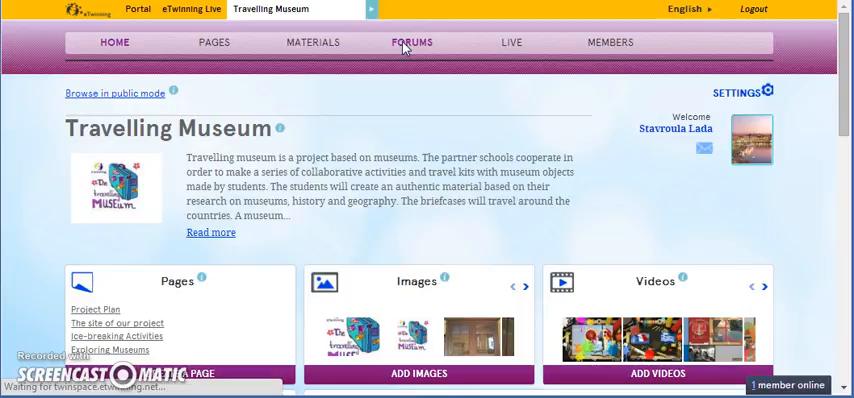
left_click(411, 42)
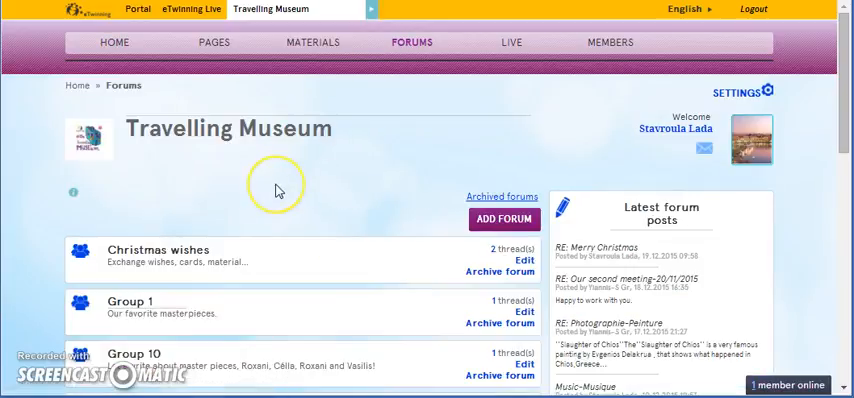
mouse_move(427, 216)
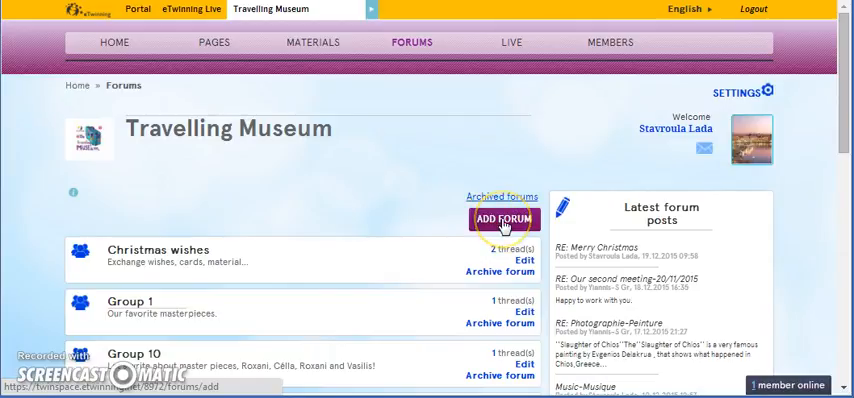
Step: Add a new forum and name it 'Quiz forum'
left_click(504, 219)
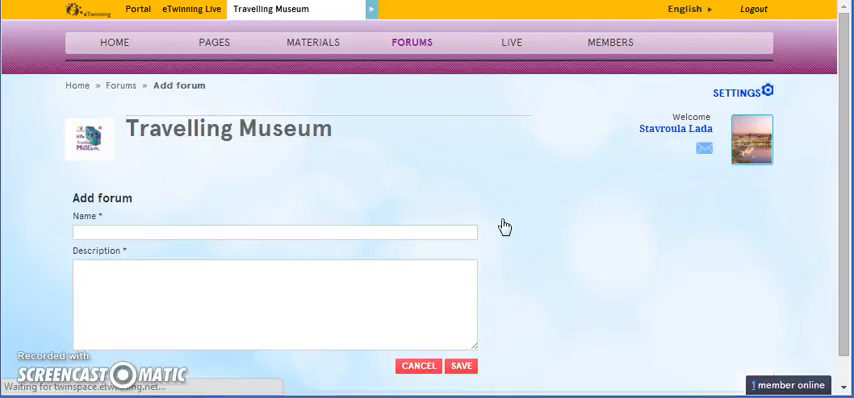
left_click(275, 231)
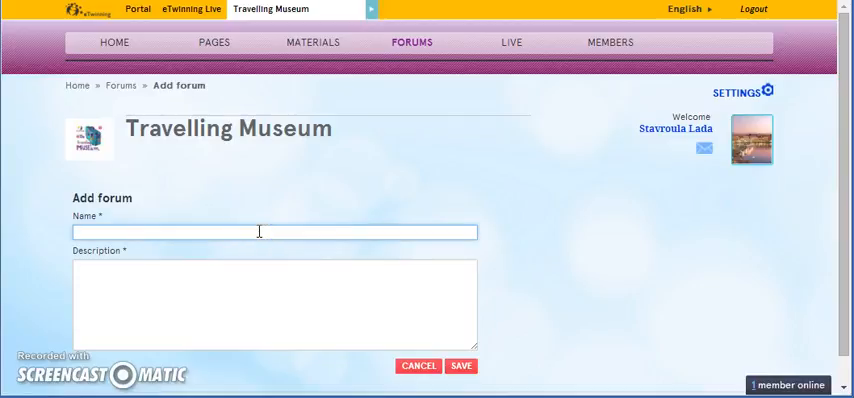
type("Q")
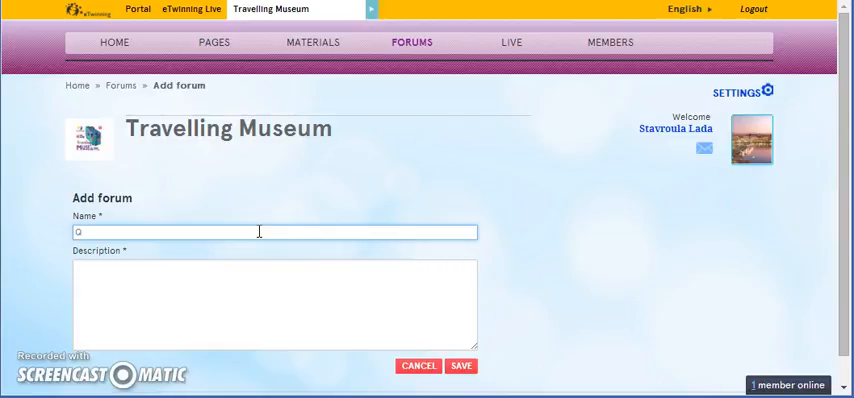
type("Quizz")
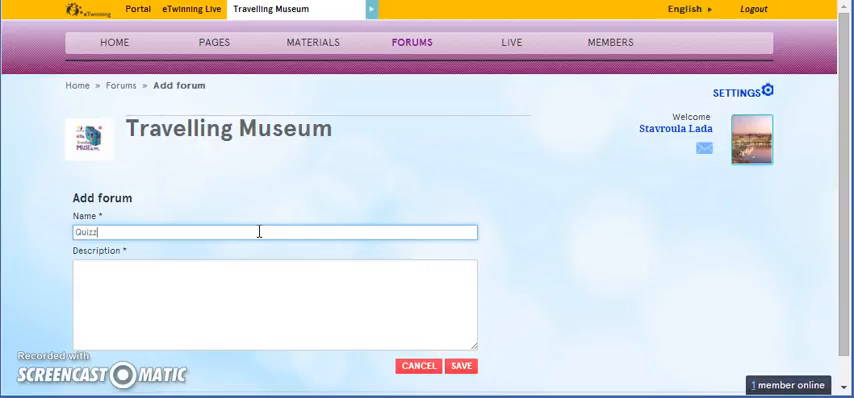
type("Quiz forum")
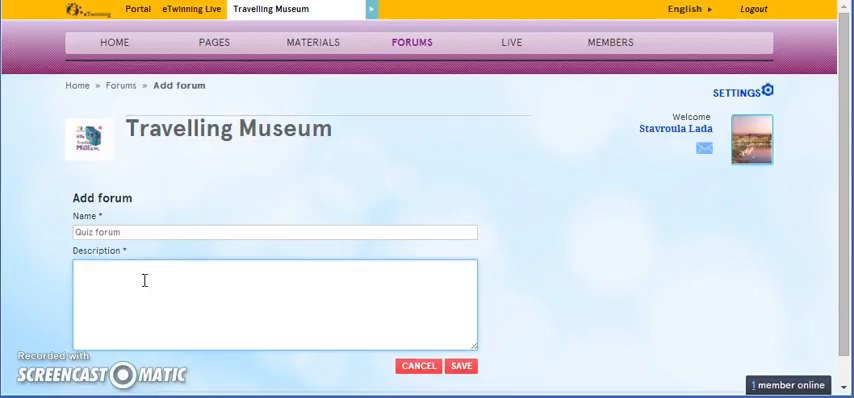
Step: Describe it as 'This is where we upload our project quizzes' and save
type("1")
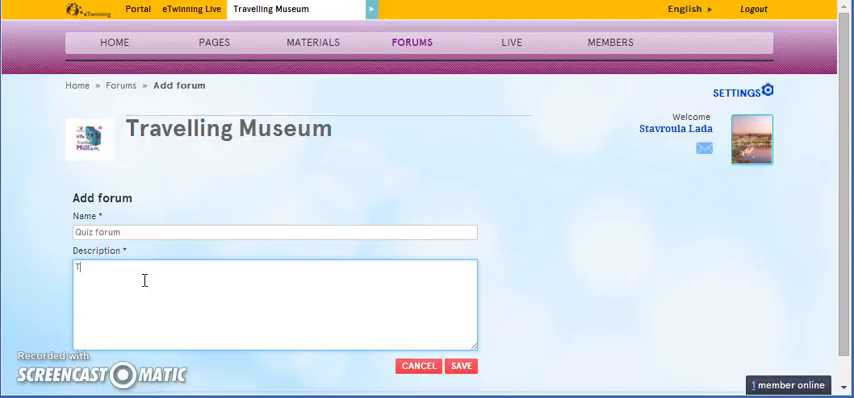
type("This is")
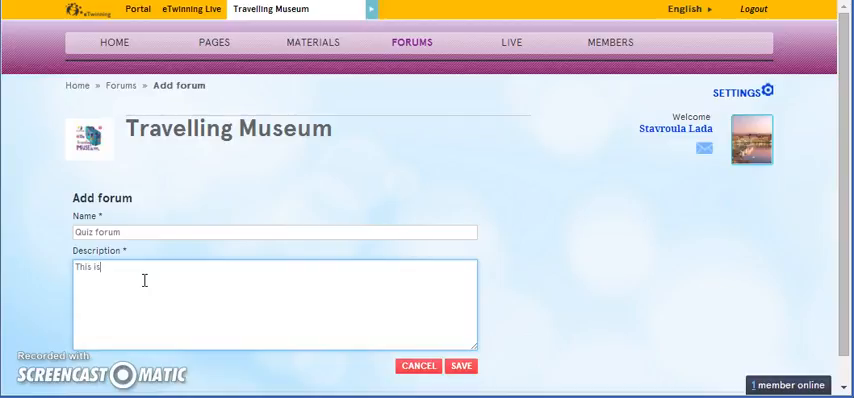
type("where")
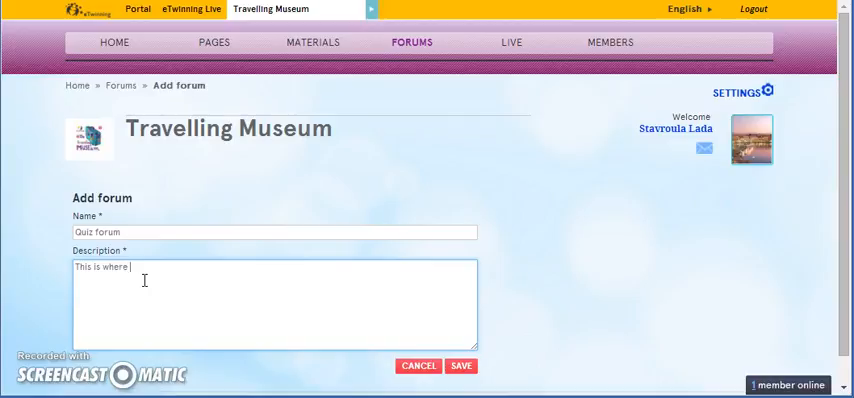
type("we up")
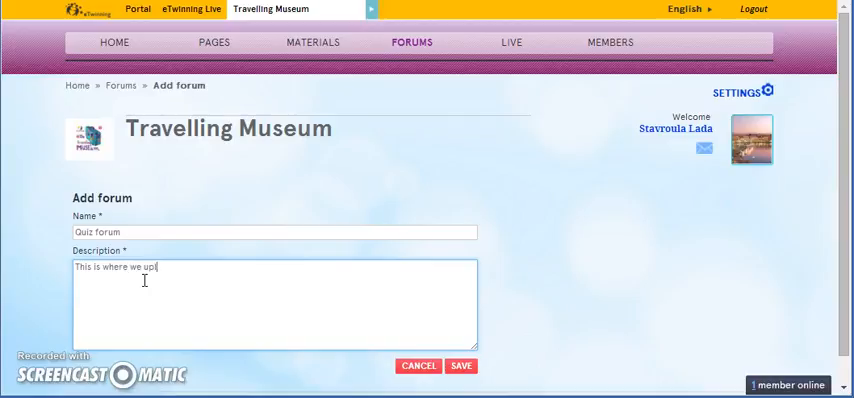
type("load our proj")
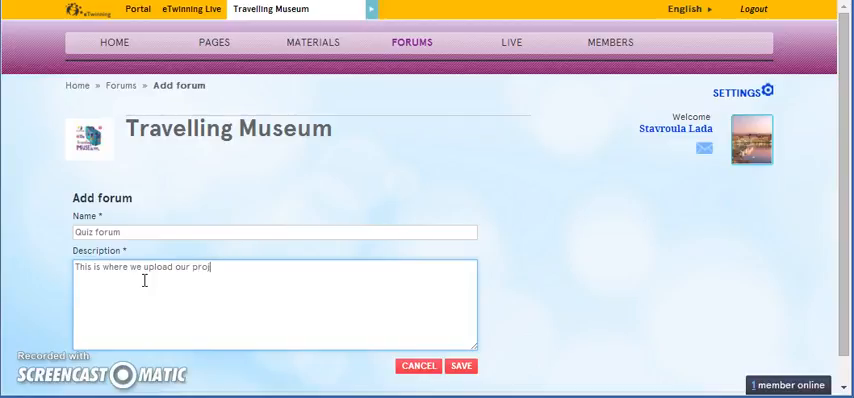
type("ect qui")
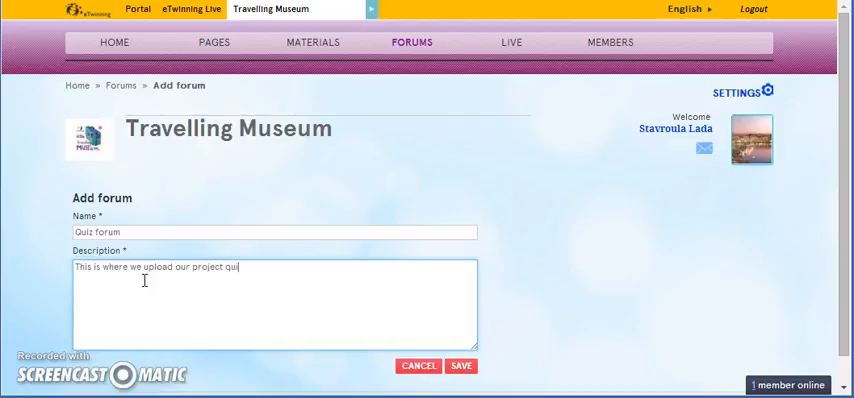
type("zzes")
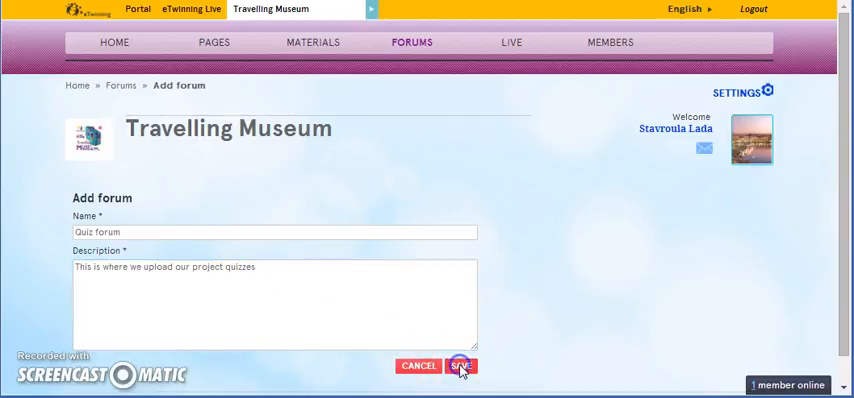
left_click(461, 365)
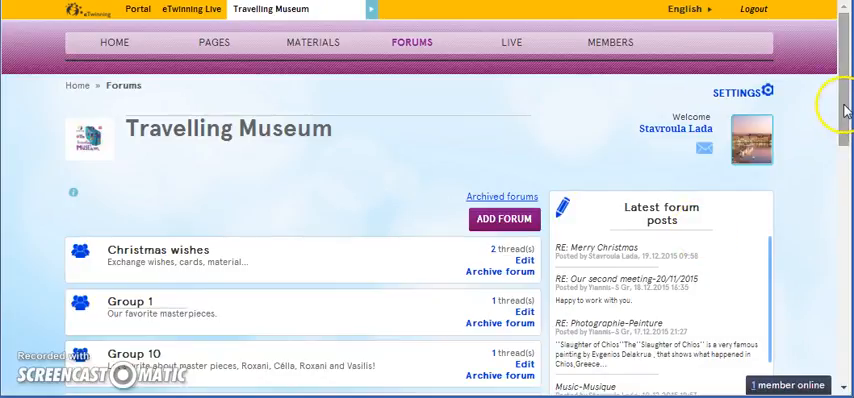
scroll("down", 3)
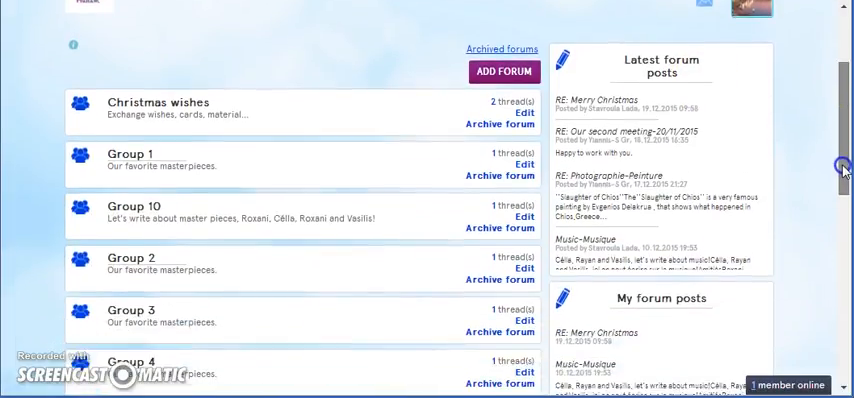
scroll("down", 3)
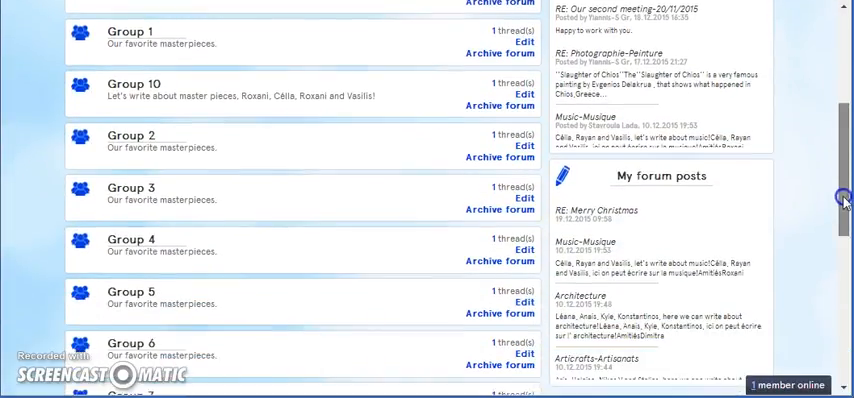
scroll("down", 3)
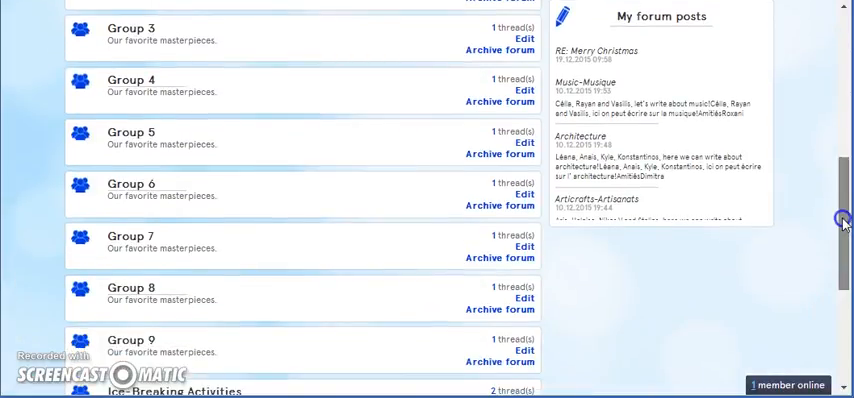
scroll("down", 3)
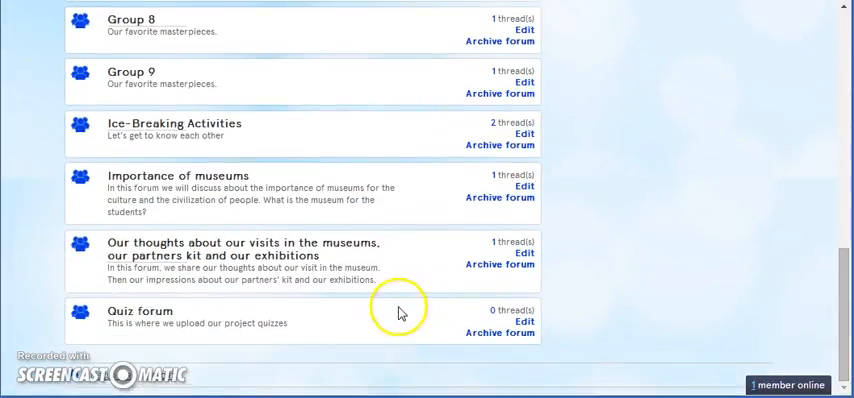
mouse_move(130, 320)
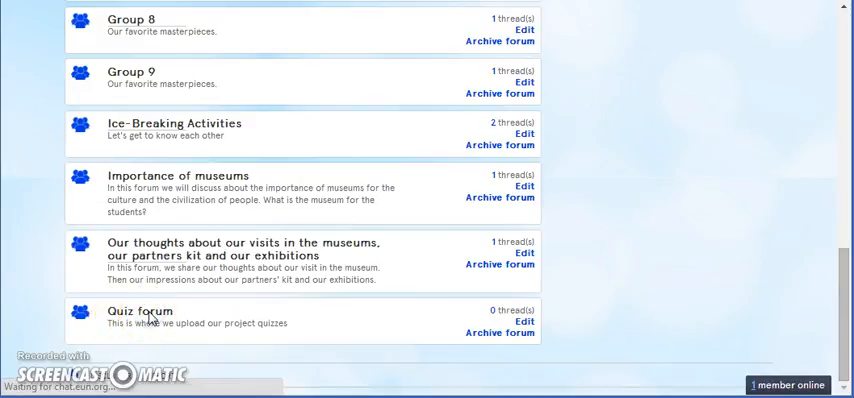
left_click(139, 311)
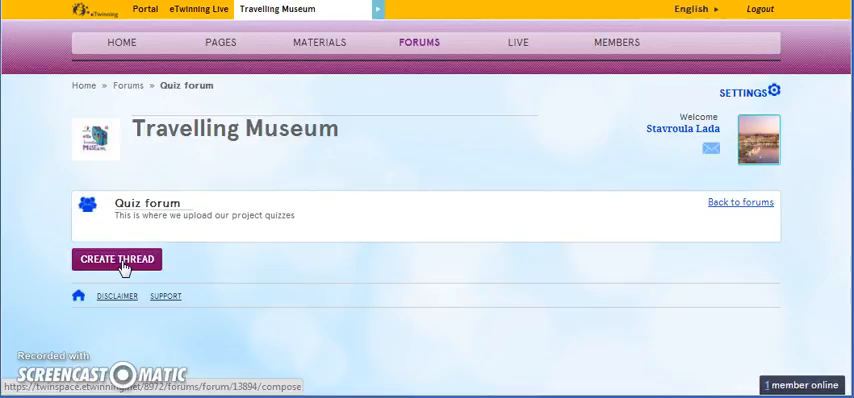
Step: Open the Quiz forum from the forum list
left_click(118, 259)
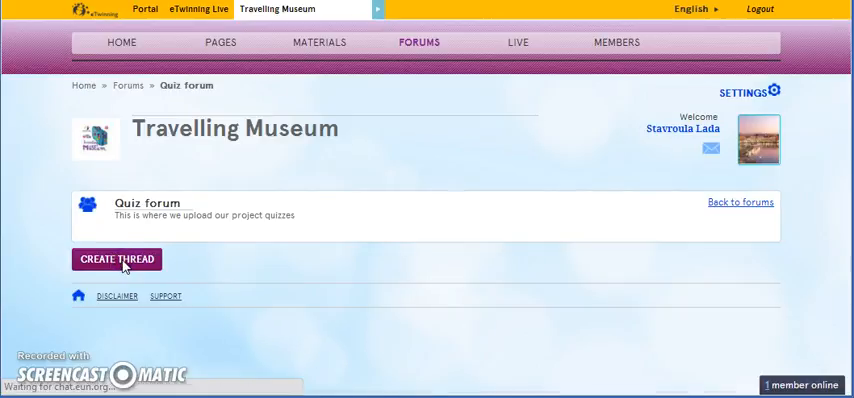
Step: Begin a new Quiz forum thread titled 'Our quizzes'
left_click(117, 259)
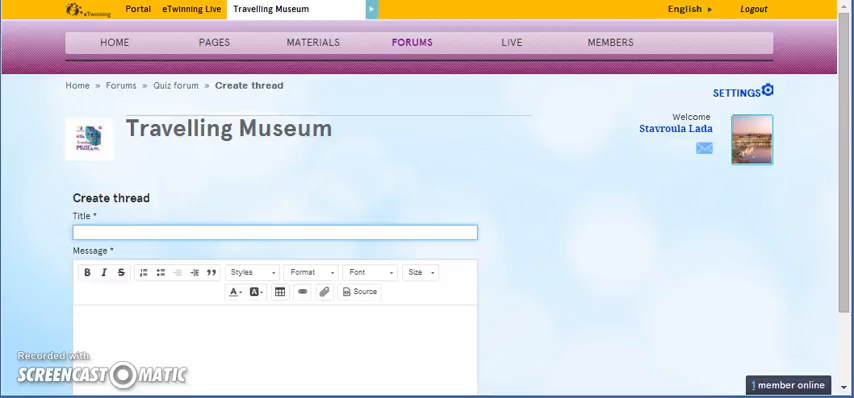
type("Our quizz")
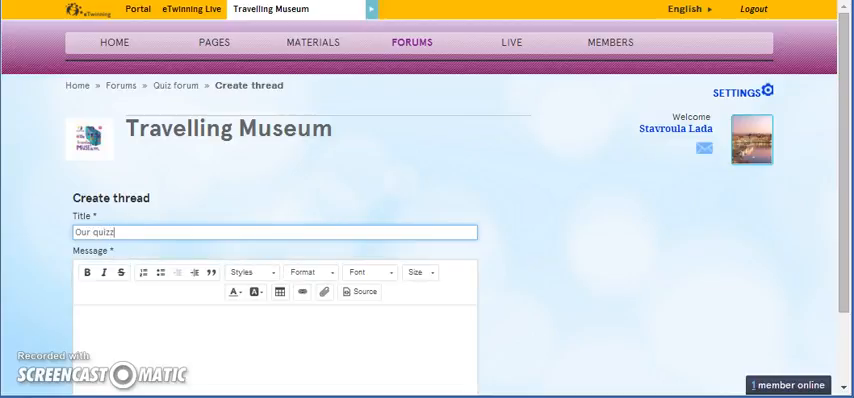
type("es")
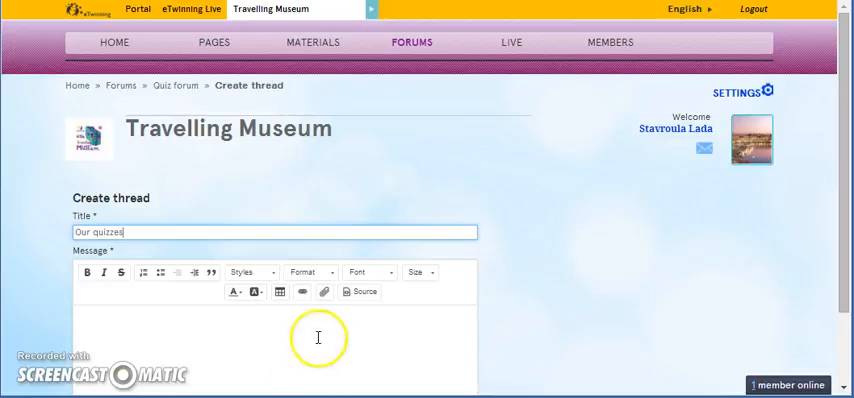
mouse_move(214, 326)
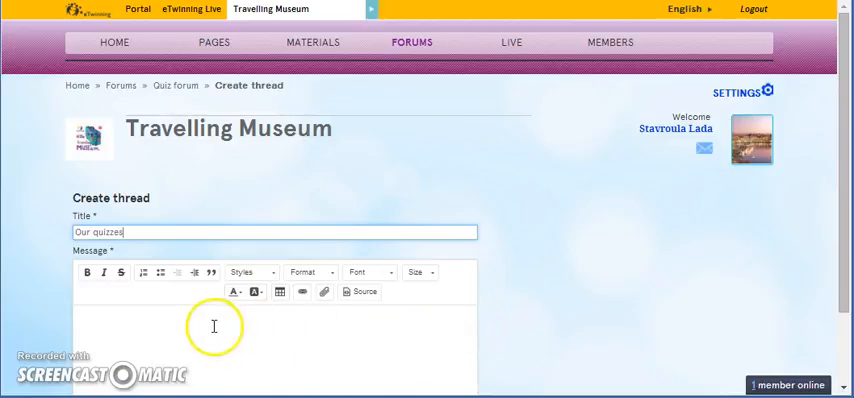
Step: Type the message 'Here we can upload our quizzes about museums.', fixing a typo
left_click(308, 272)
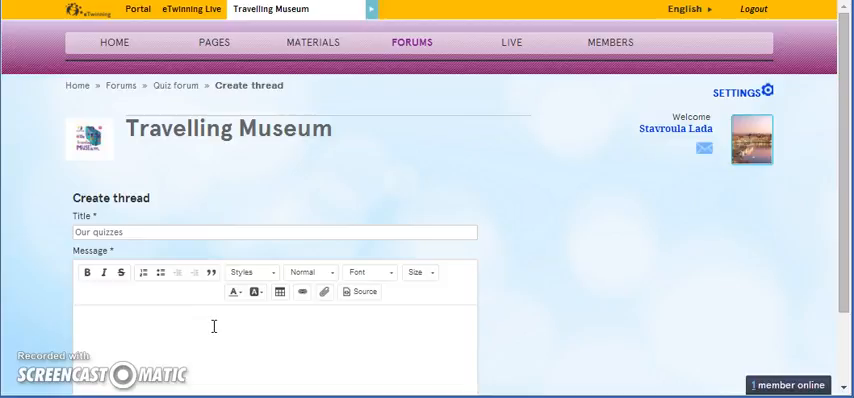
type("Here we can up")
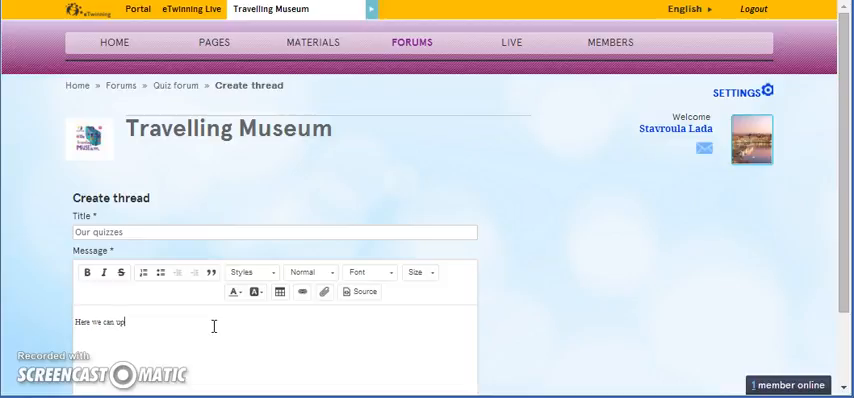
type("load")
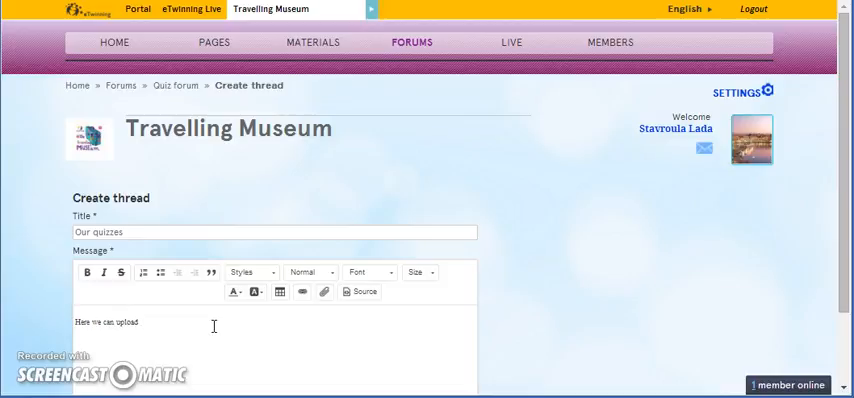
type("our qu")
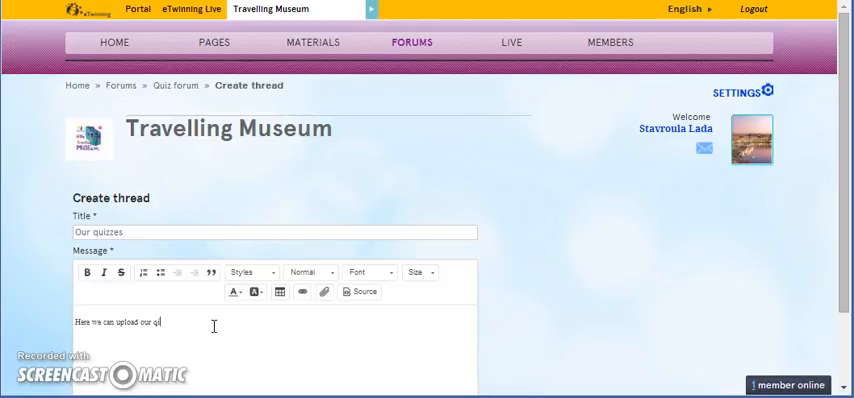
key("Backspace")
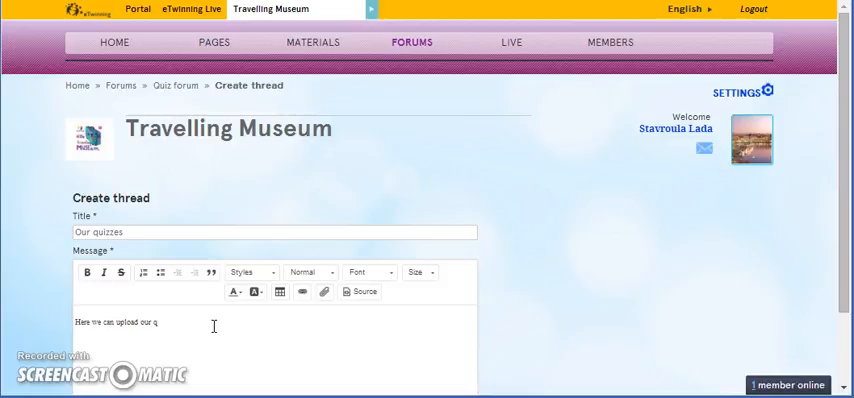
type("uizzes")
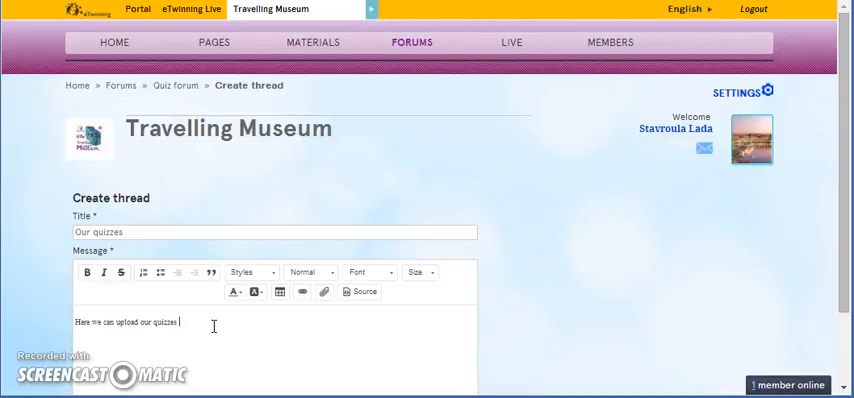
type("about")
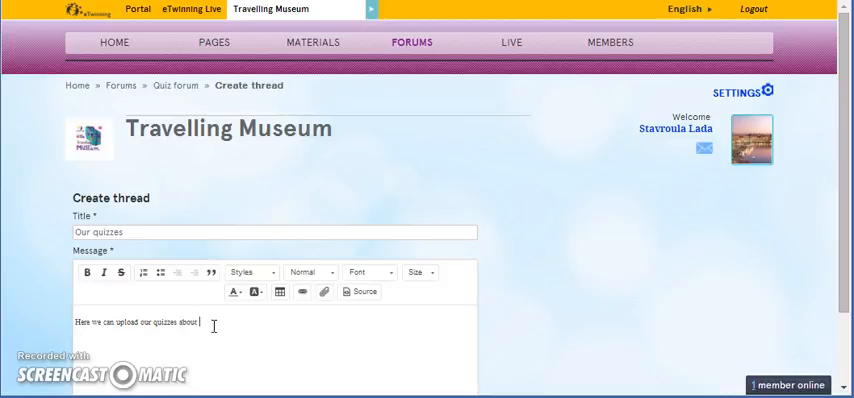
type("museums.")
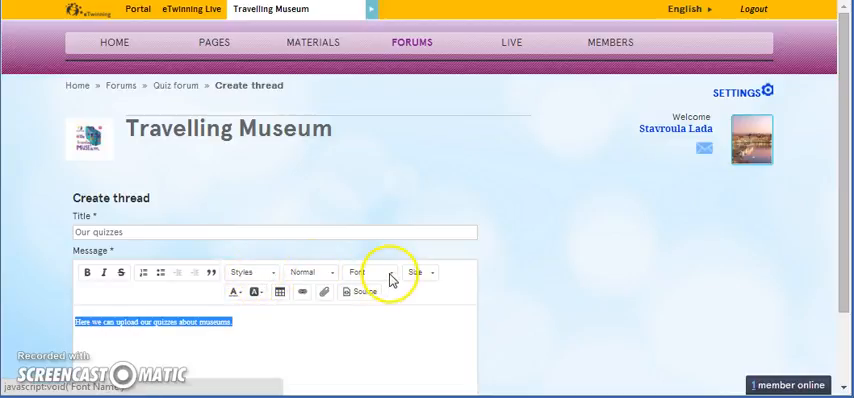
Step: Format the message text as Comic Sans MS, size 12, bold
left_click(386, 272)
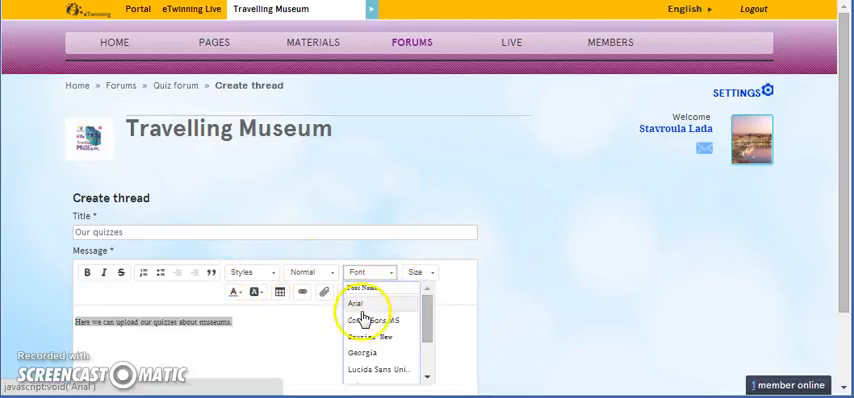
left_click(376, 320)
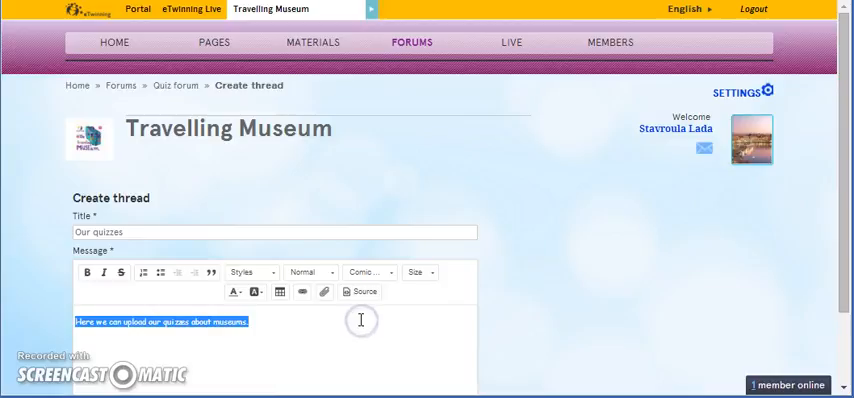
mouse_move(415, 272)
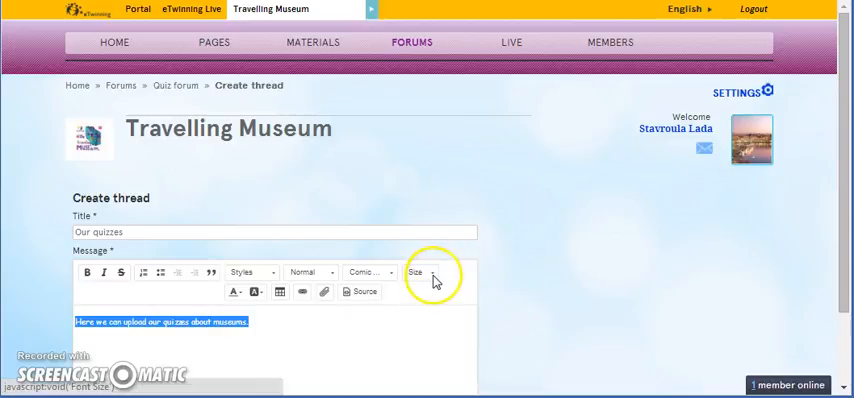
left_click(418, 272)
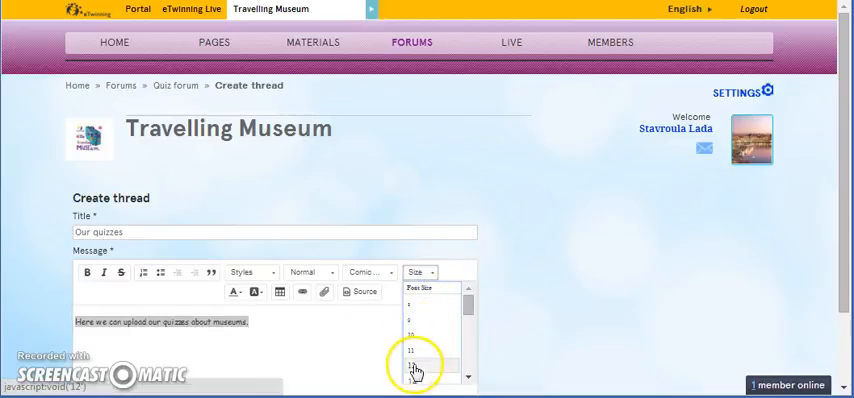
left_click(411, 364)
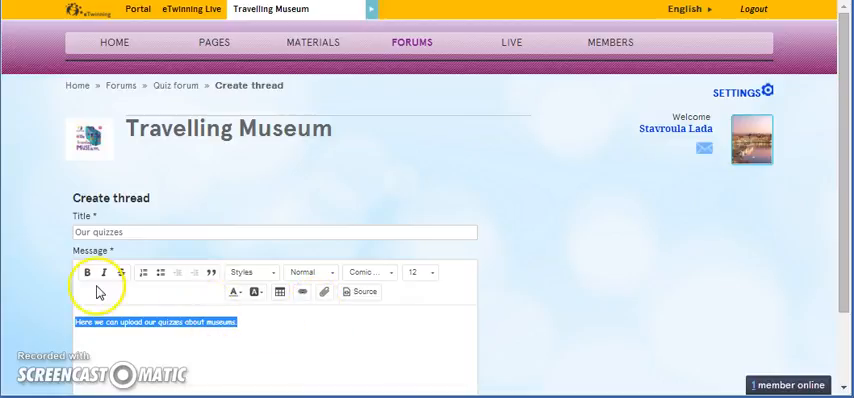
left_click(87, 272)
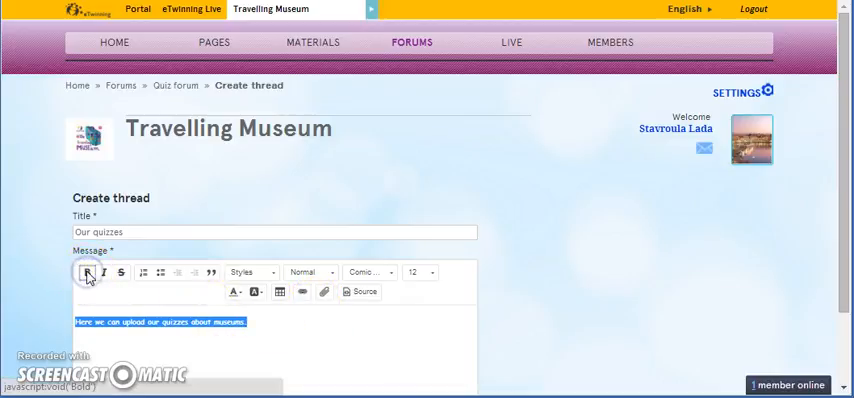
mouse_move(240, 292)
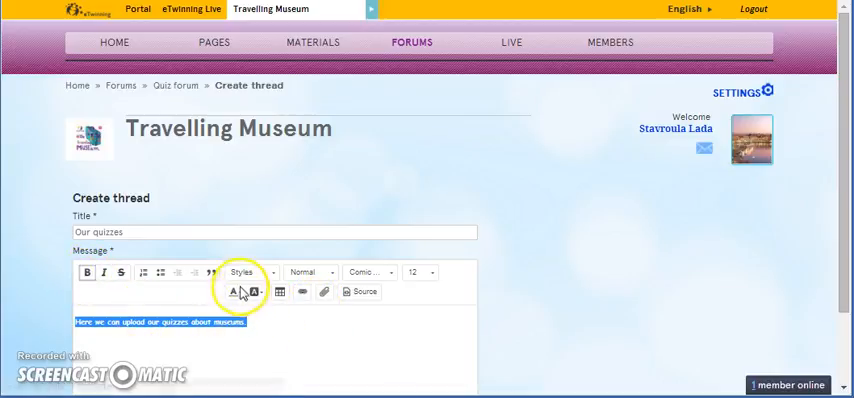
left_click(234, 291)
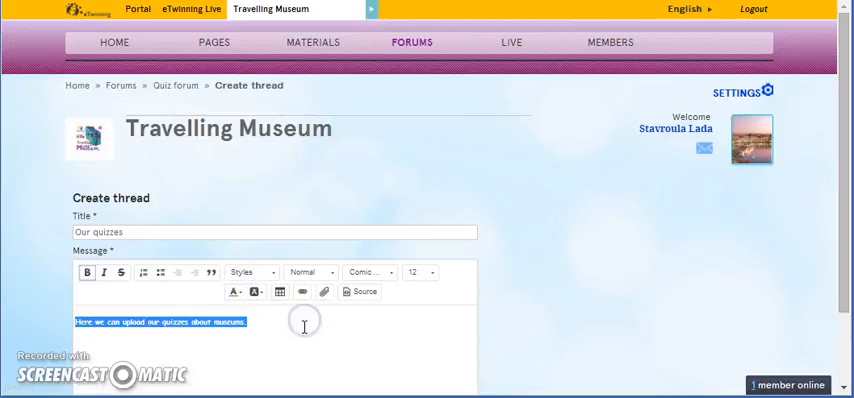
left_click(300, 322)
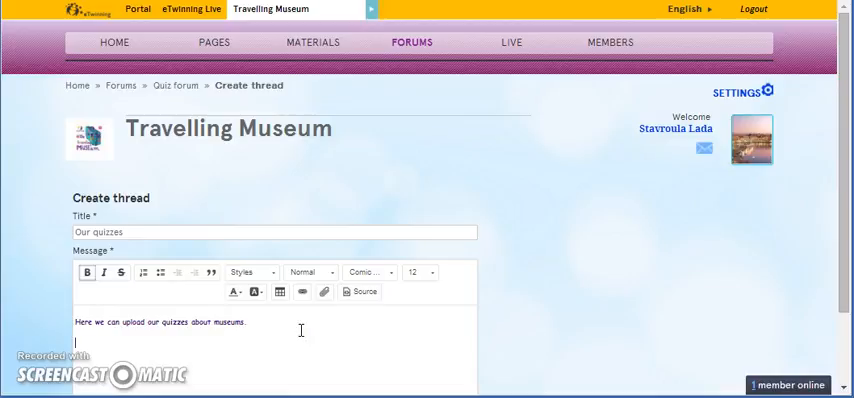
mouse_move(324, 291)
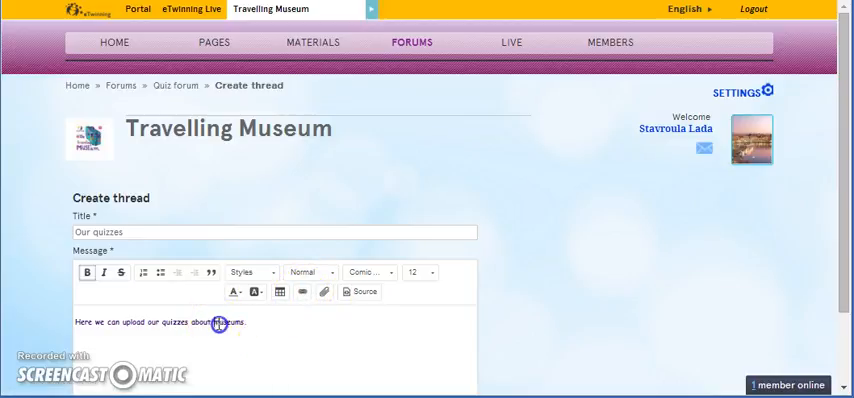
double_click(226, 323)
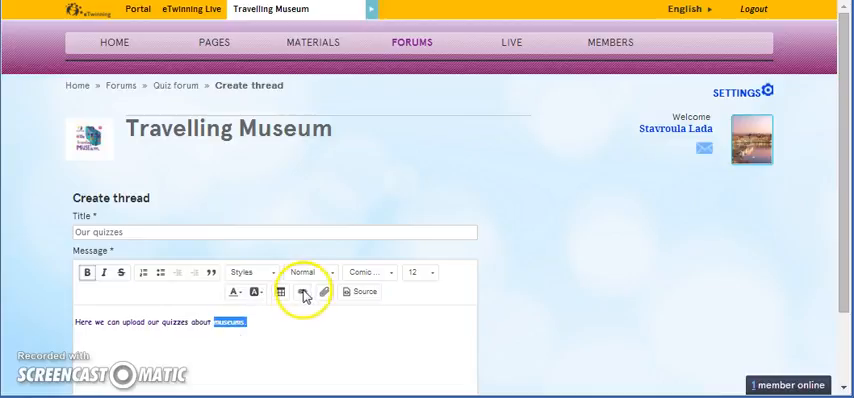
left_click(304, 291)
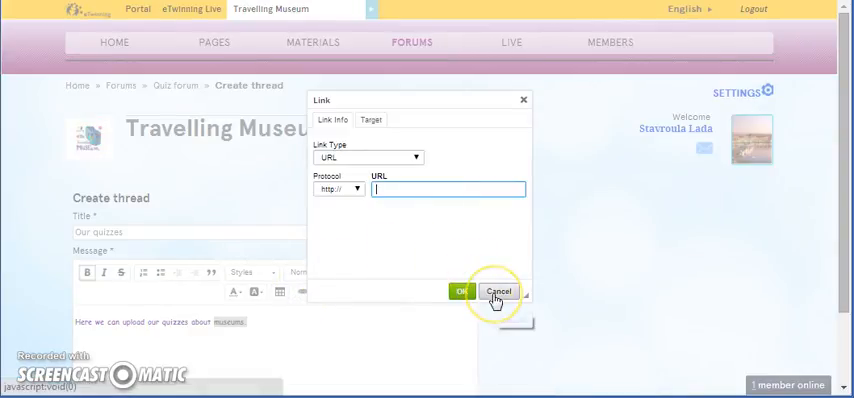
left_click(498, 290)
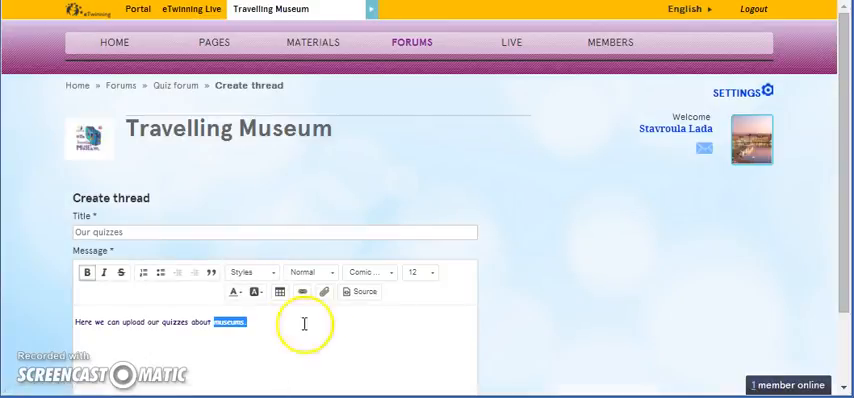
left_click(282, 329)
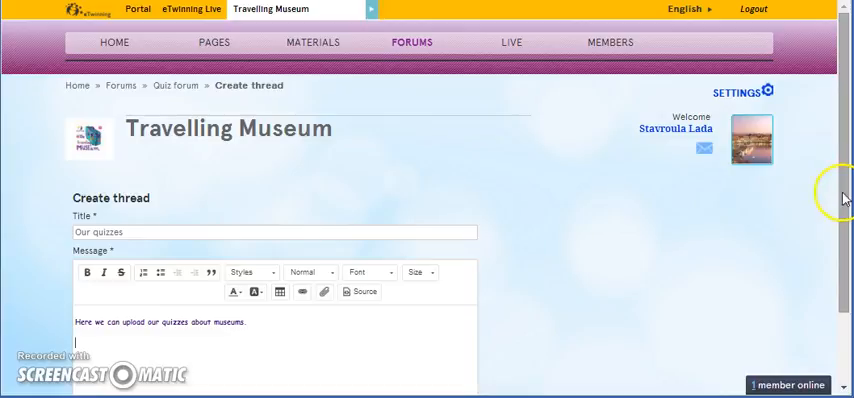
Step: Save the 'Our quizzes' thread from below the message editor
scroll("down", 3)
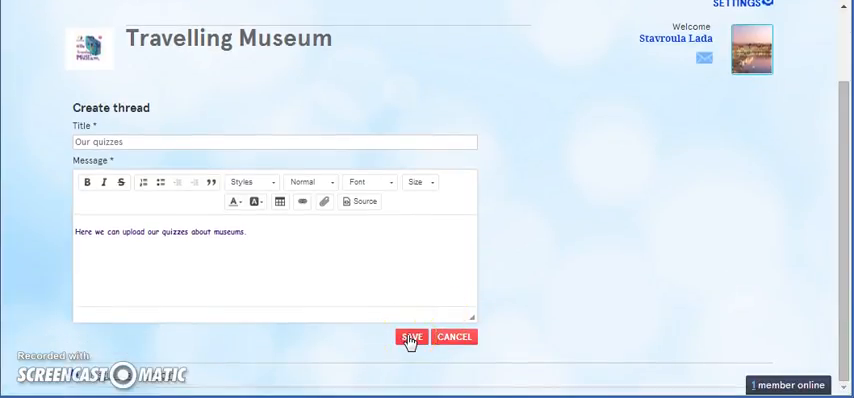
left_click(410, 336)
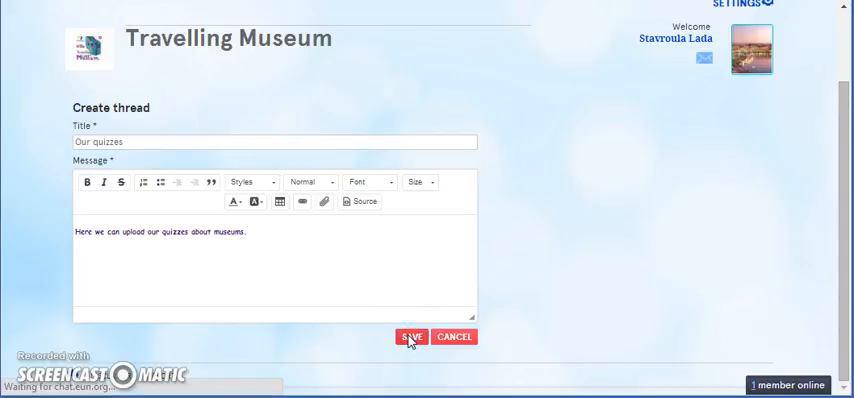
left_click(410, 336)
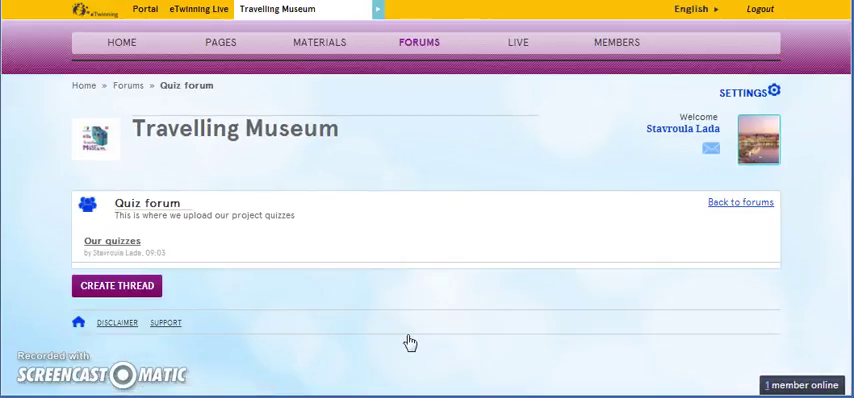